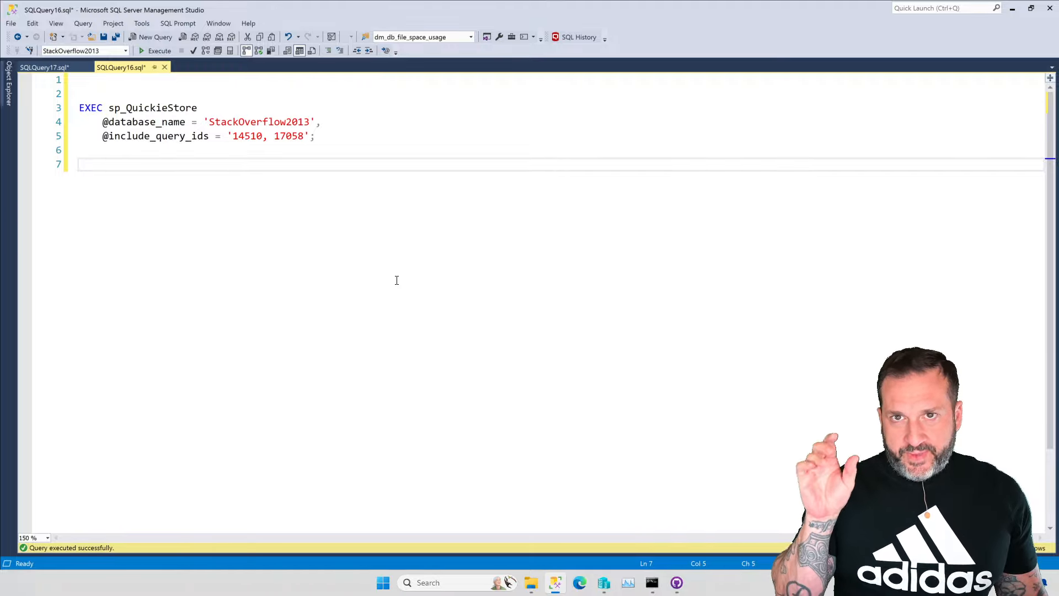
Run sp_QuickieStore for query ids 14510 and 17058, enlarge the results grid and scroll to query_plan.
left_click(103, 165)
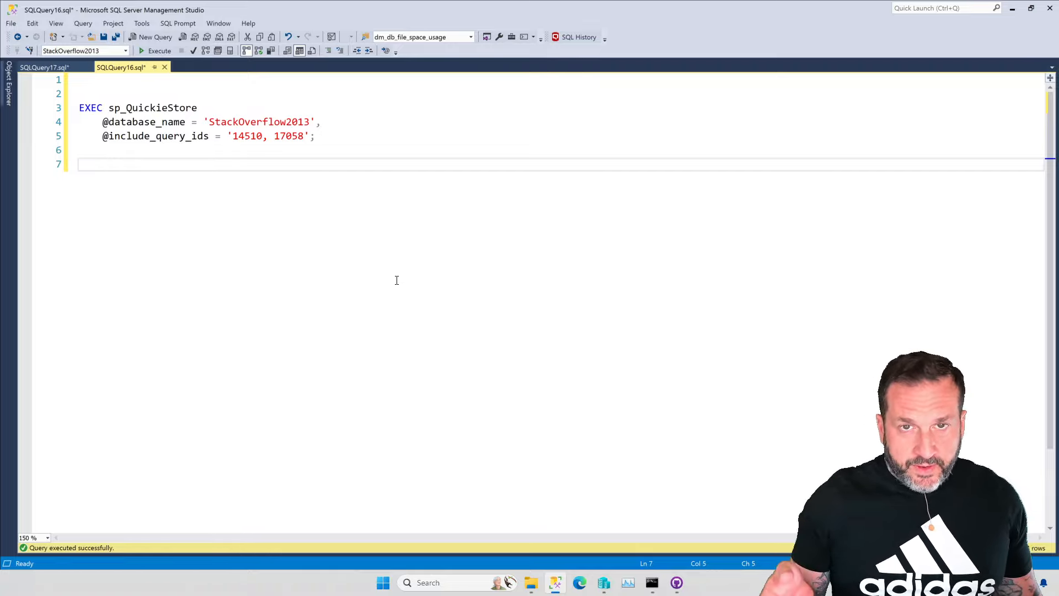
left_click(102, 165)
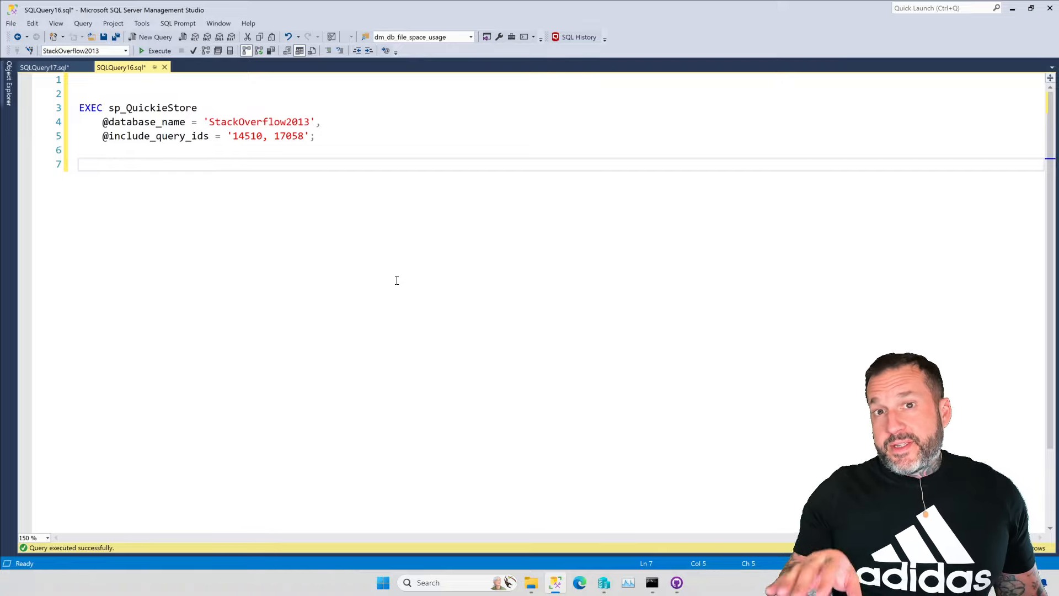
left_click(102, 164)
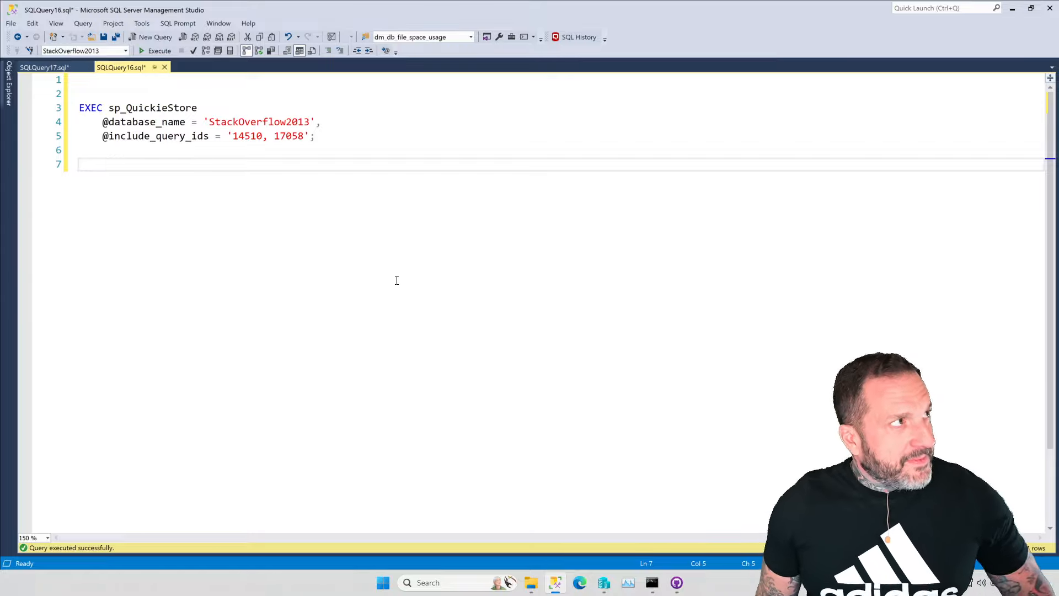
left_click(102, 164)
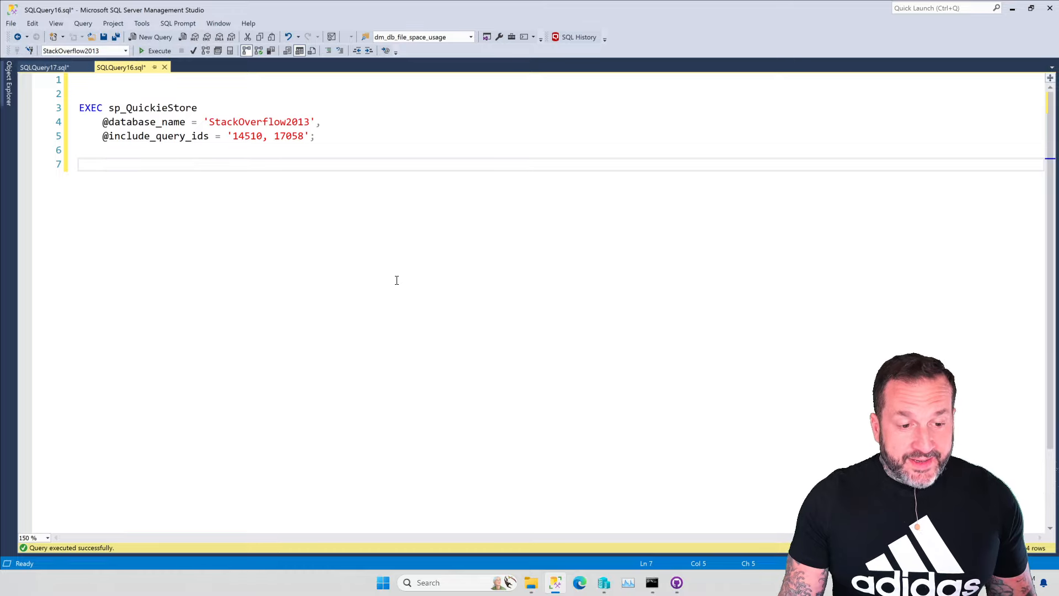
mouse_move(376, 217)
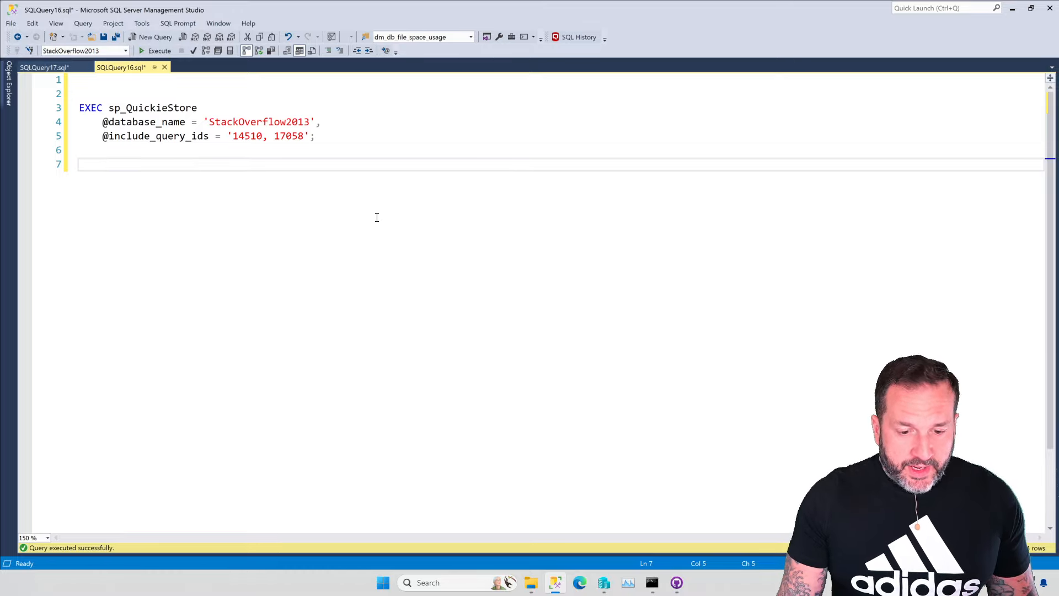
left_click(160, 50)
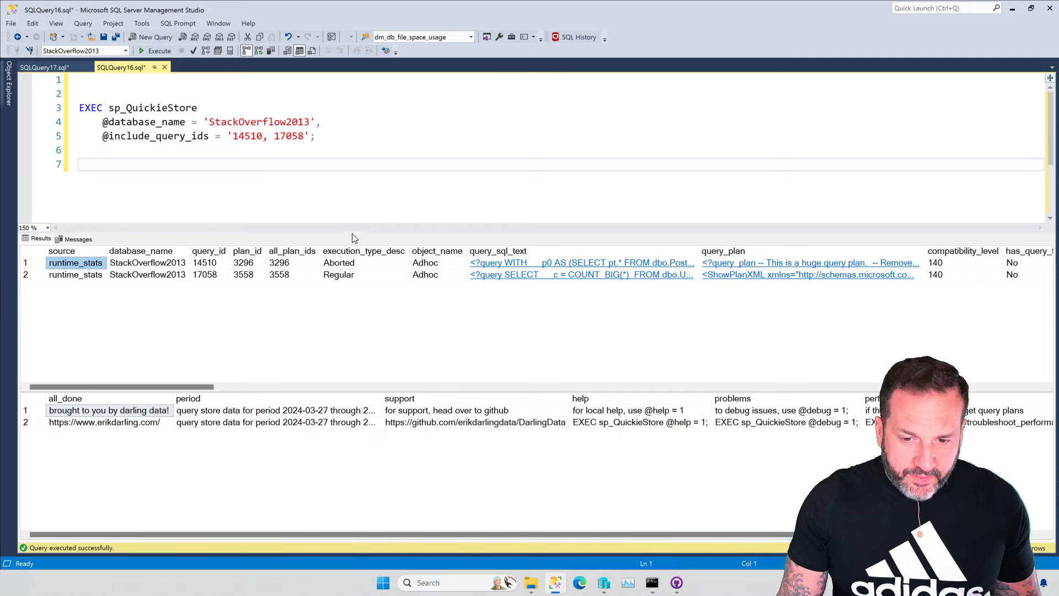
left_click_drag(344, 228, 344, 150)
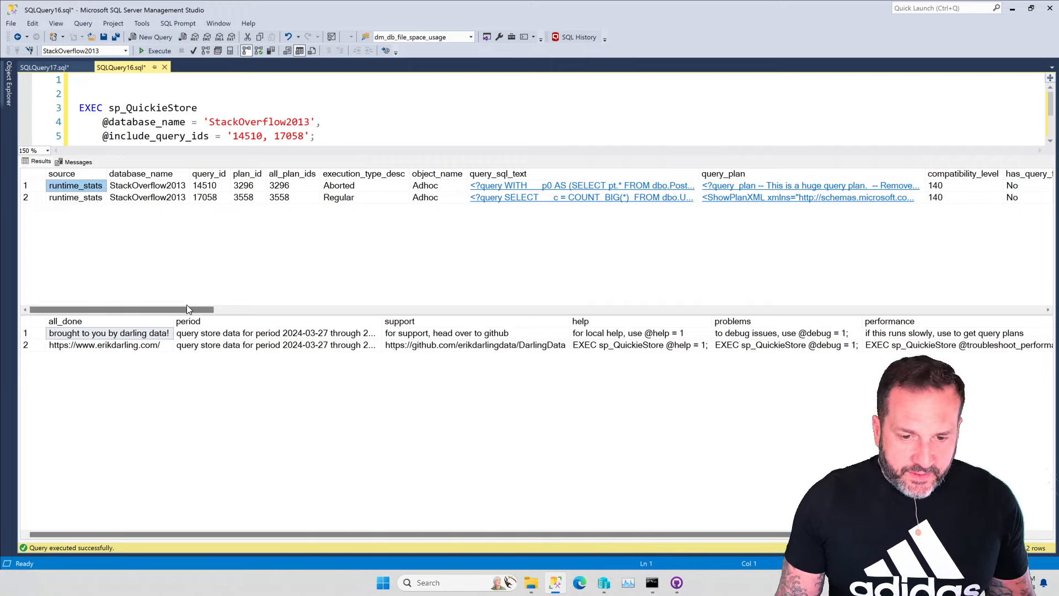
scroll("right", 3)
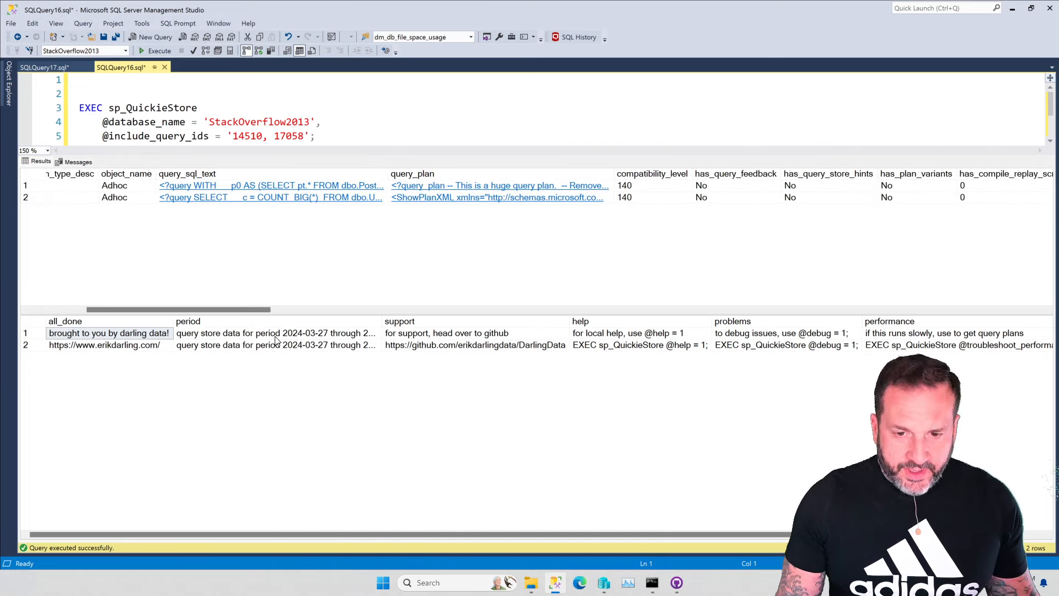
mouse_move(435, 258)
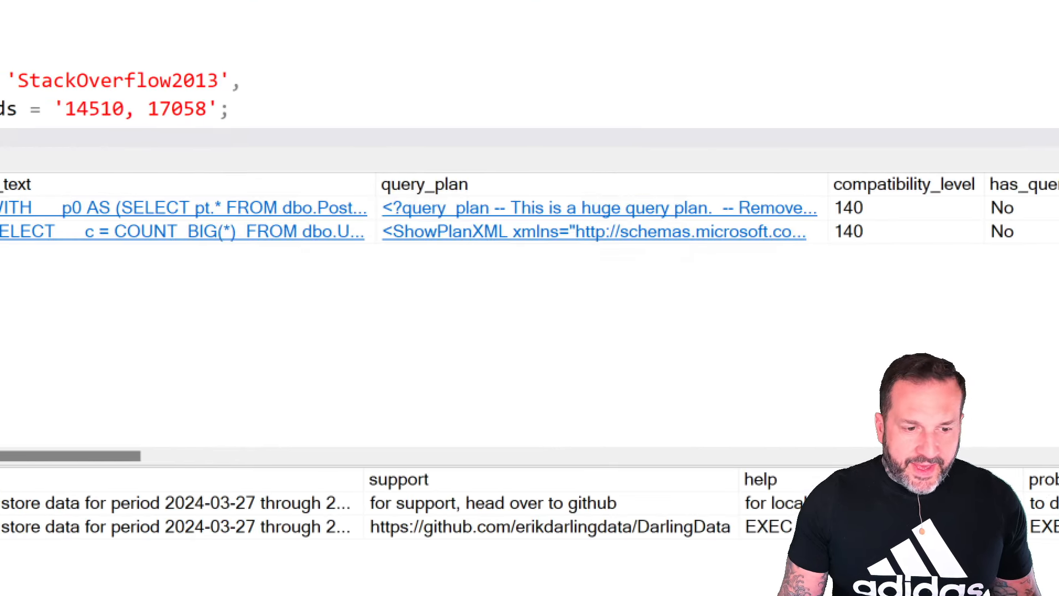
scroll("right", 3)
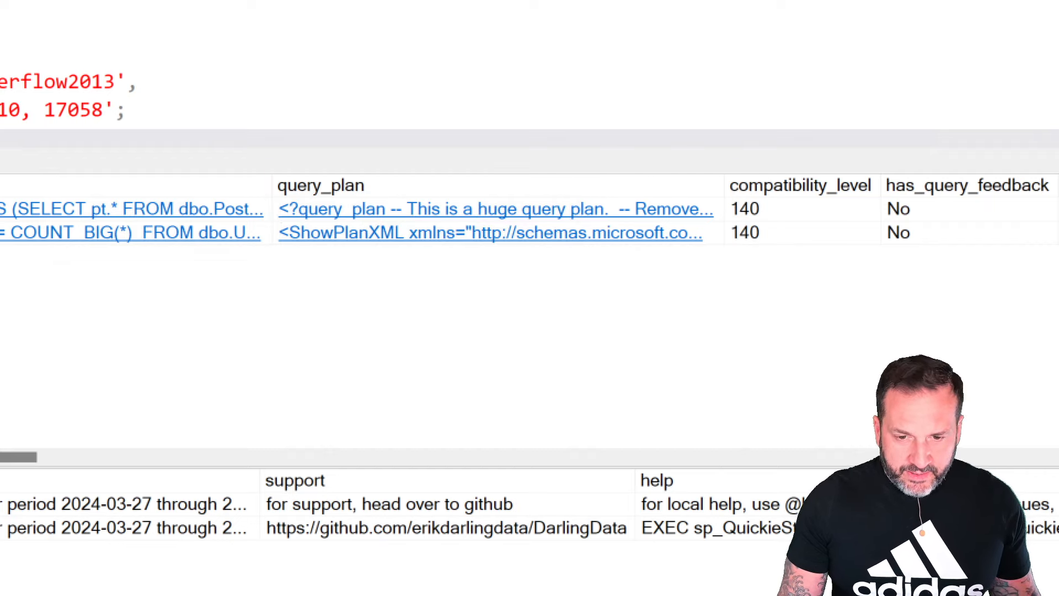
Open the oversized query_plan value as raw XML in query_plan39.xml.
left_click(491, 232)
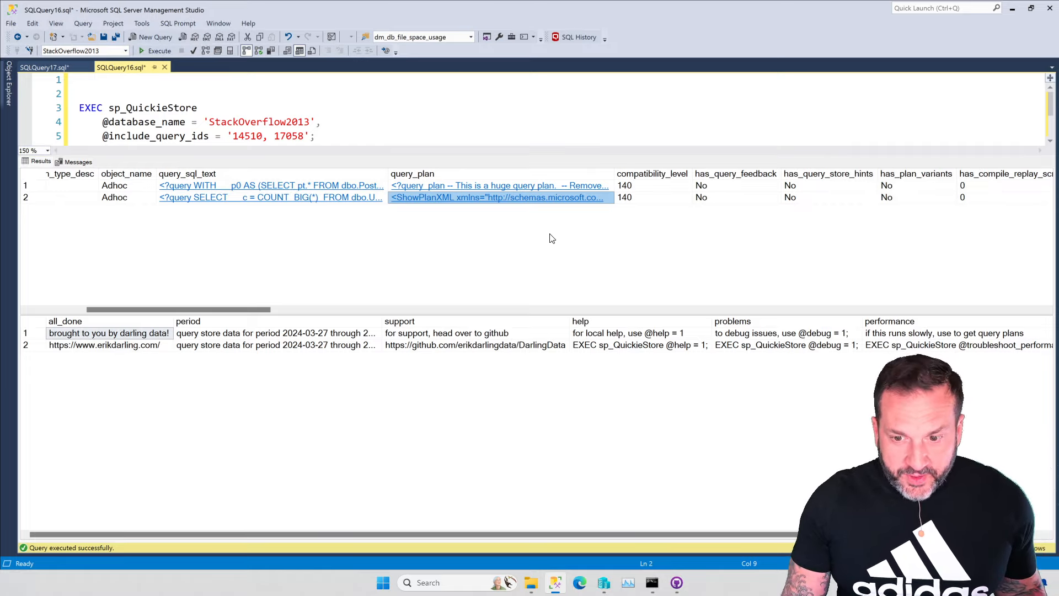
mouse_move(519, 193)
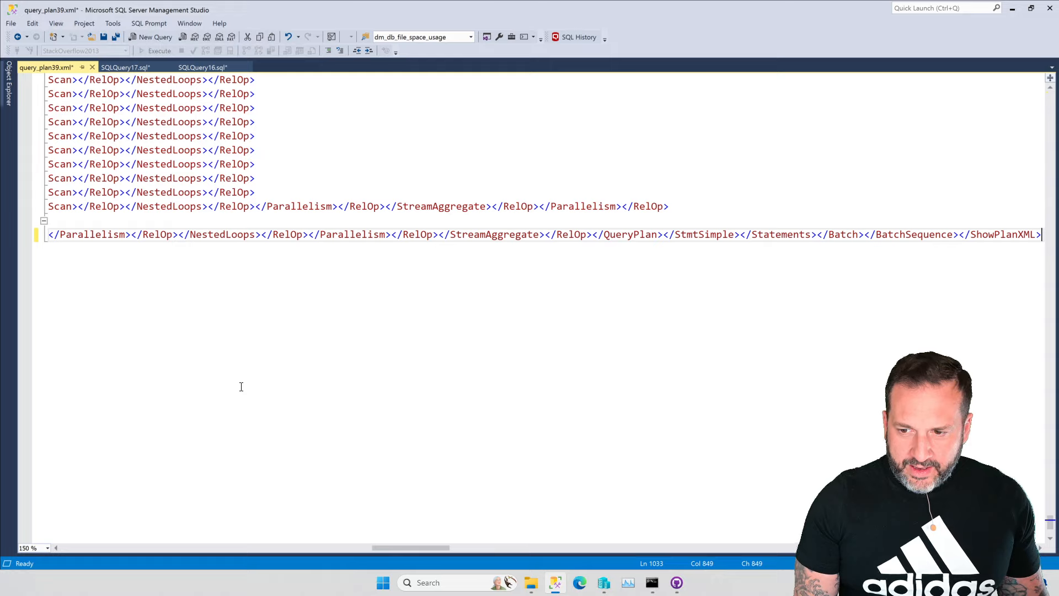
mouse_move(355, 422)
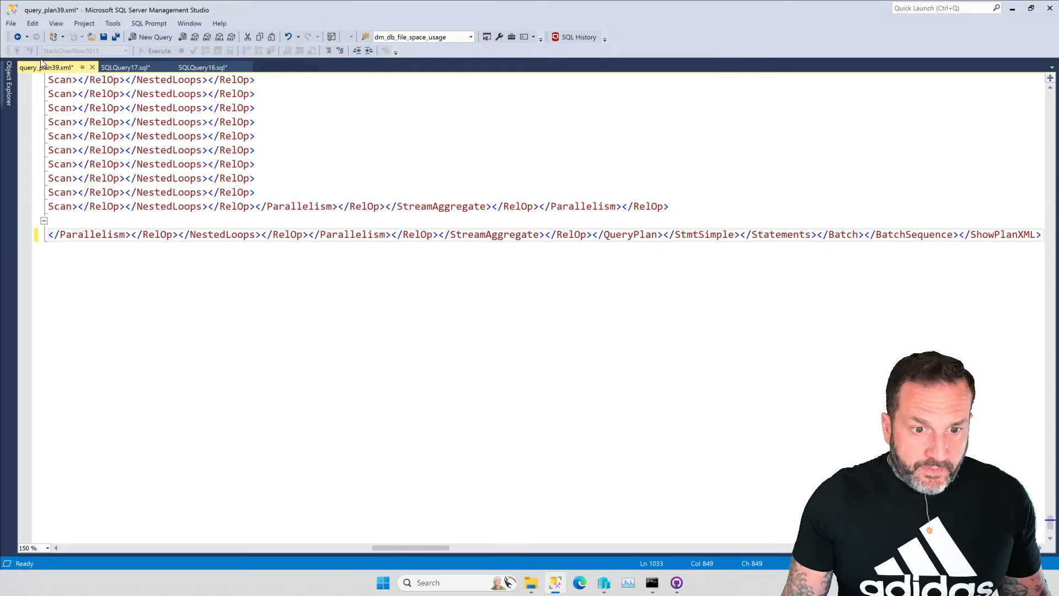
Save the plan XML to the Desktop as query_plan39.sqlplan with any file type allowed.
left_click(11, 24)
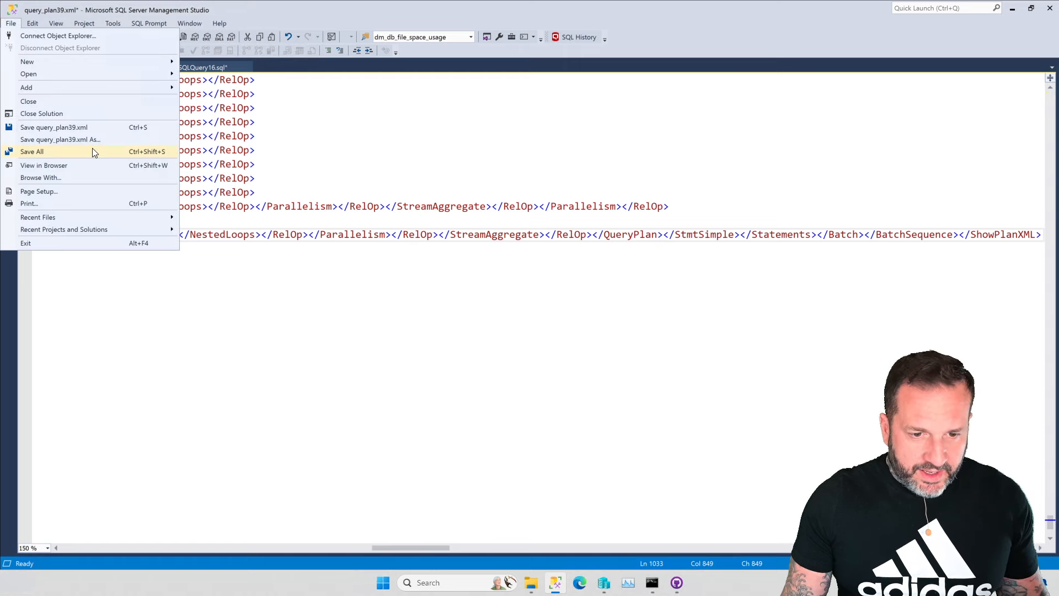
left_click(61, 139)
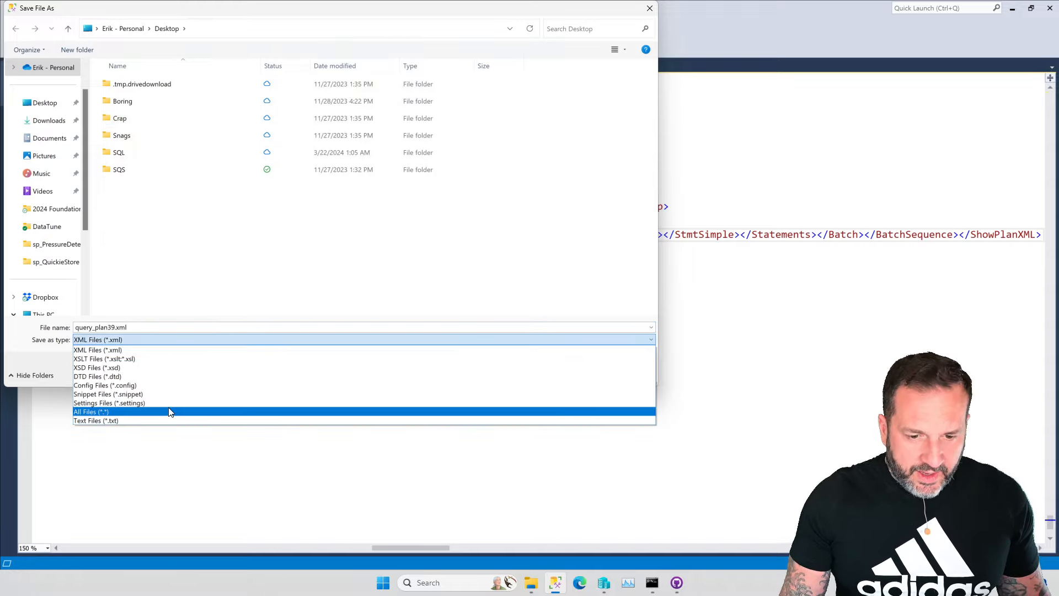
left_click(91, 412)
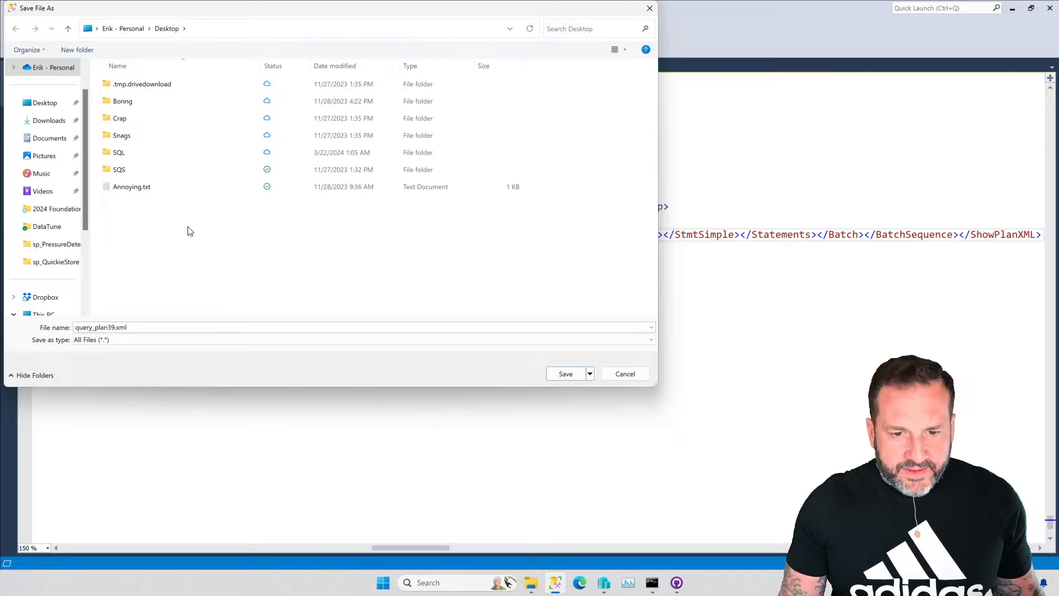
mouse_move(151, 324)
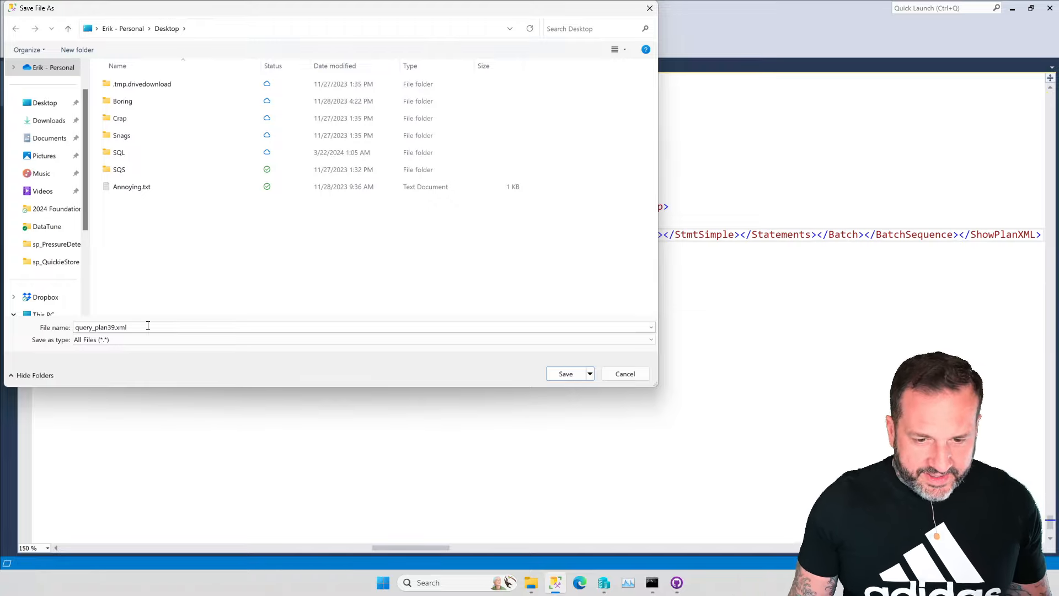
triple_click(100, 327)
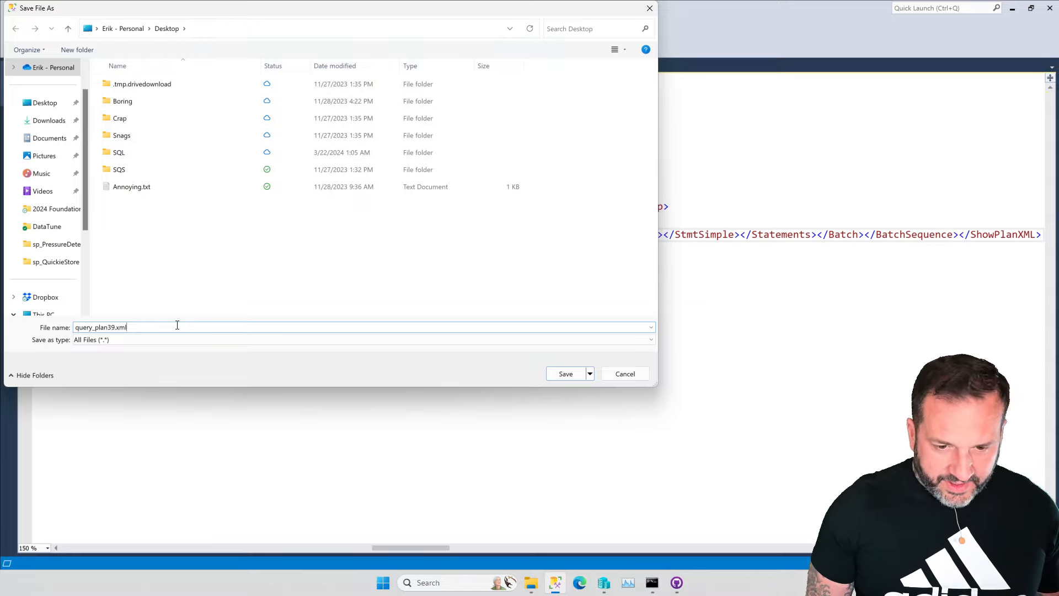
key("Backspace")
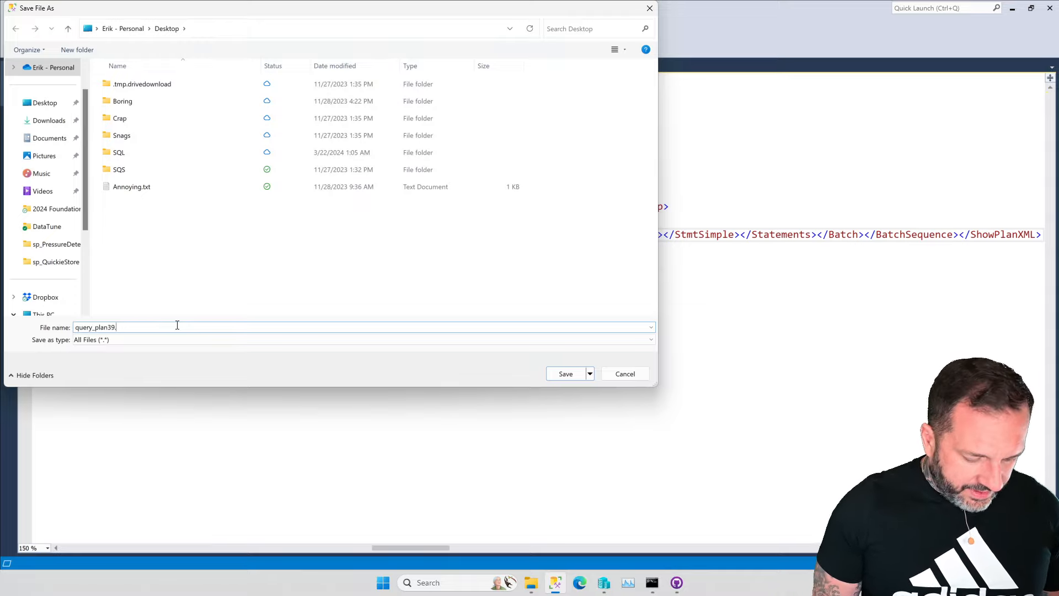
type("sqlplan")
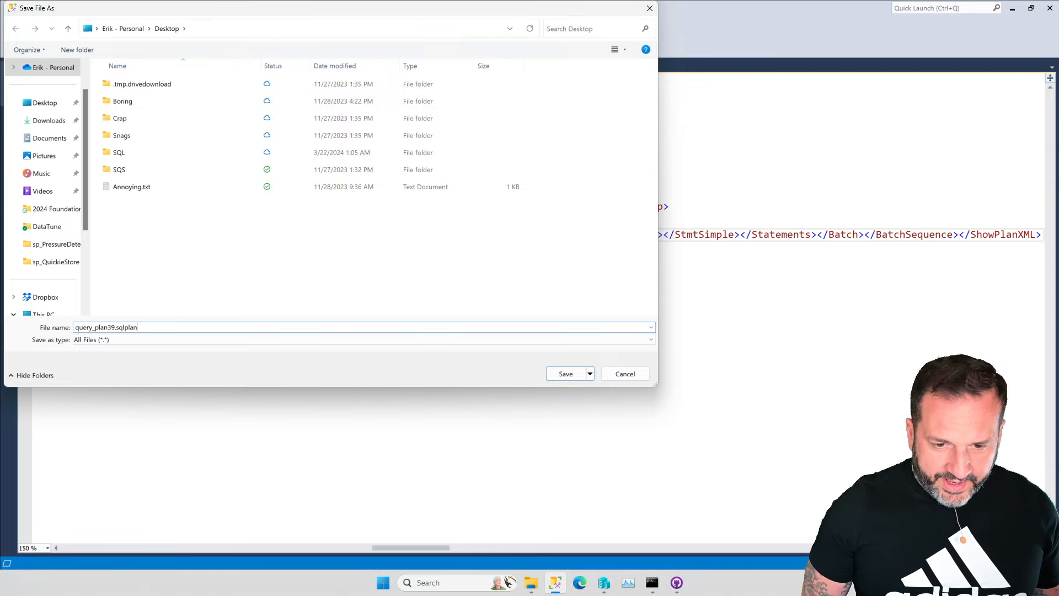
left_click(565, 374)
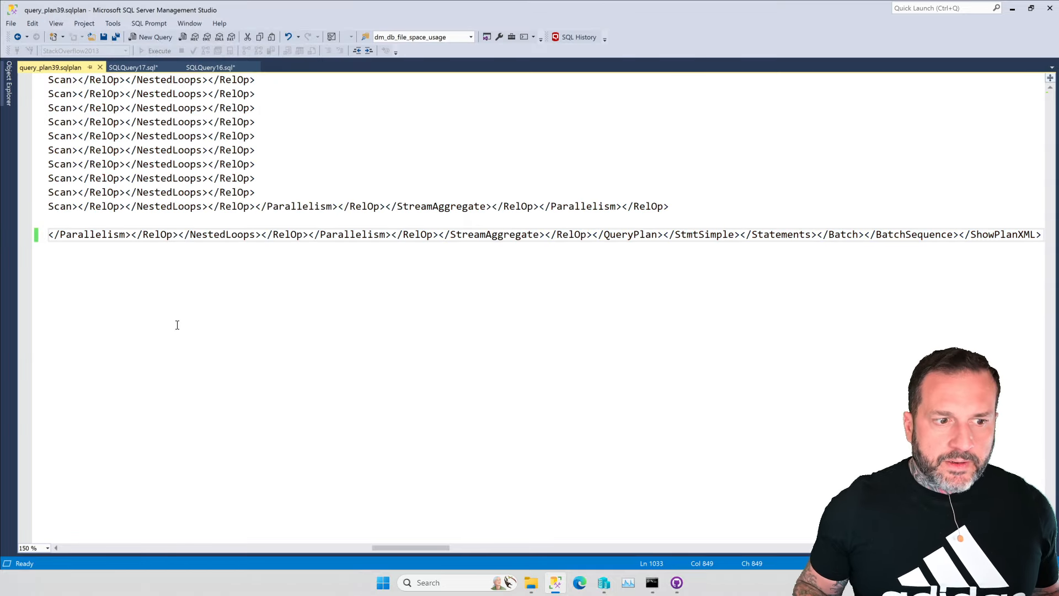
Close the query_plan39.sqlplan XML tab and bring up the File menu's recent files.
scroll("up", 3)
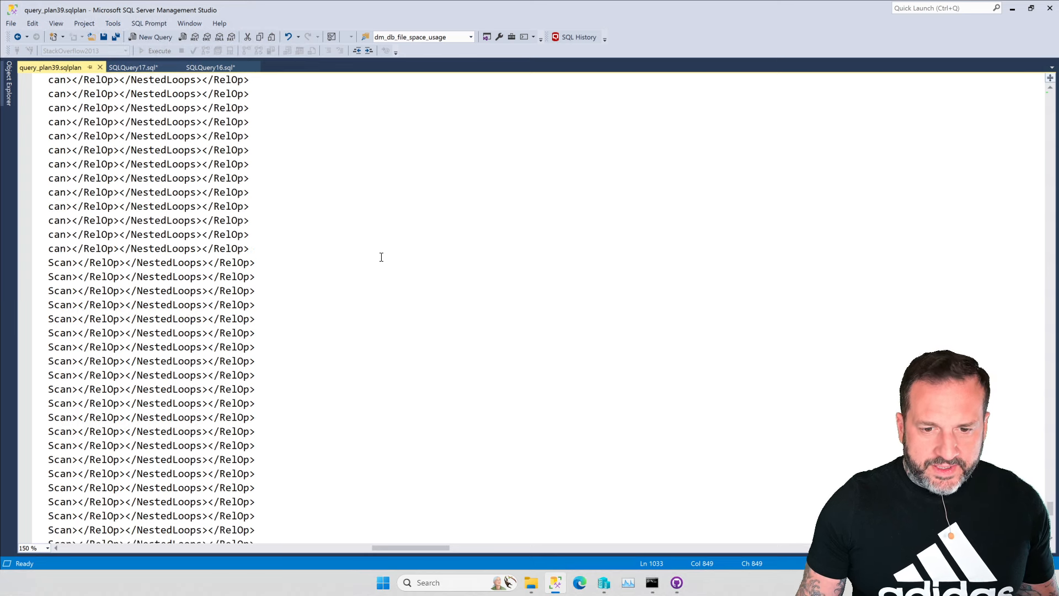
scroll("up", 3)
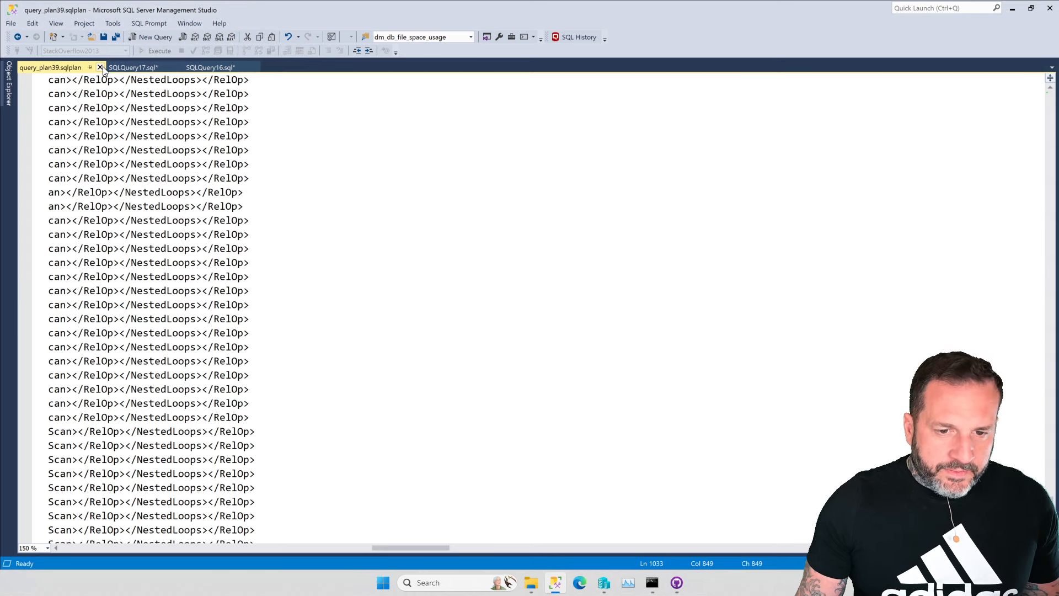
mouse_move(100, 66)
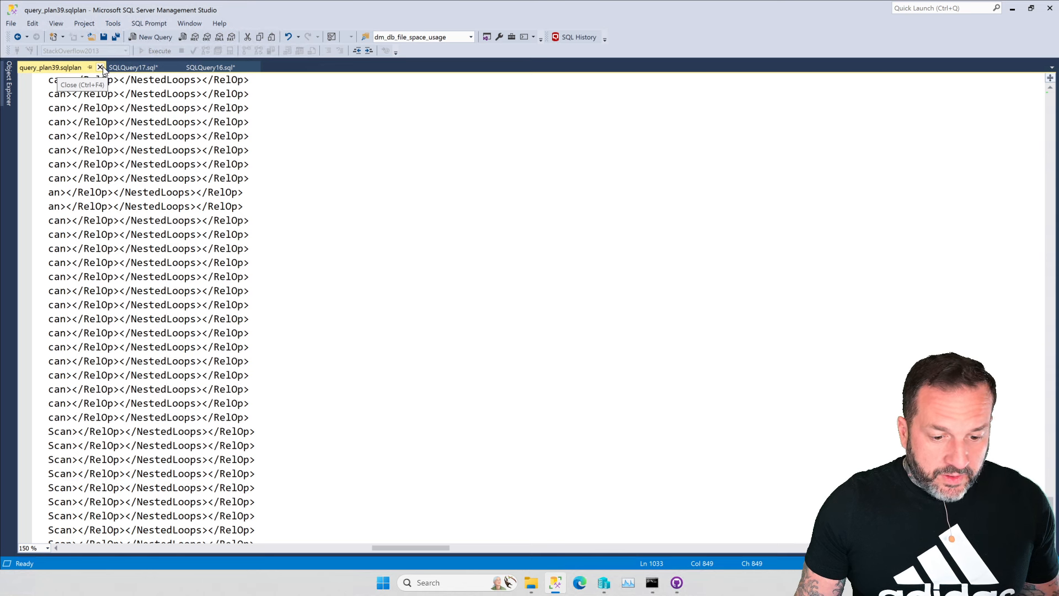
left_click(100, 66)
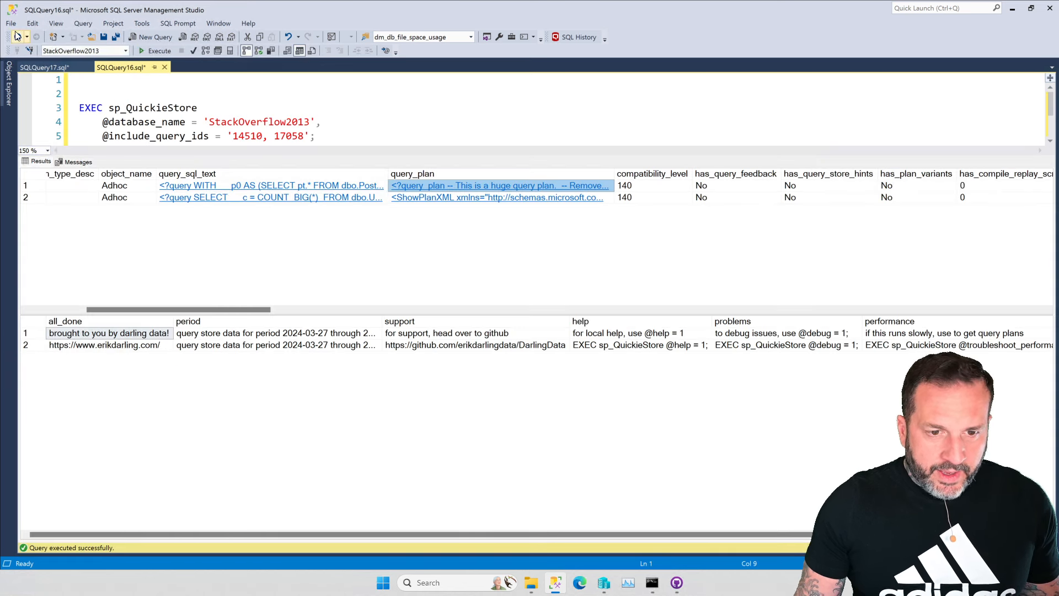
left_click(12, 24)
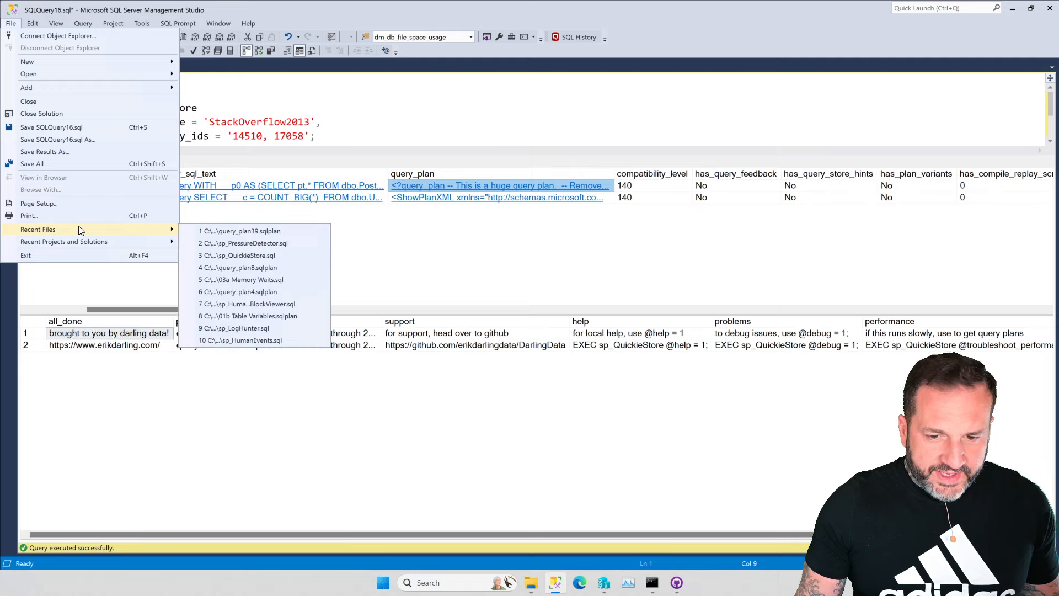
mouse_move(240, 231)
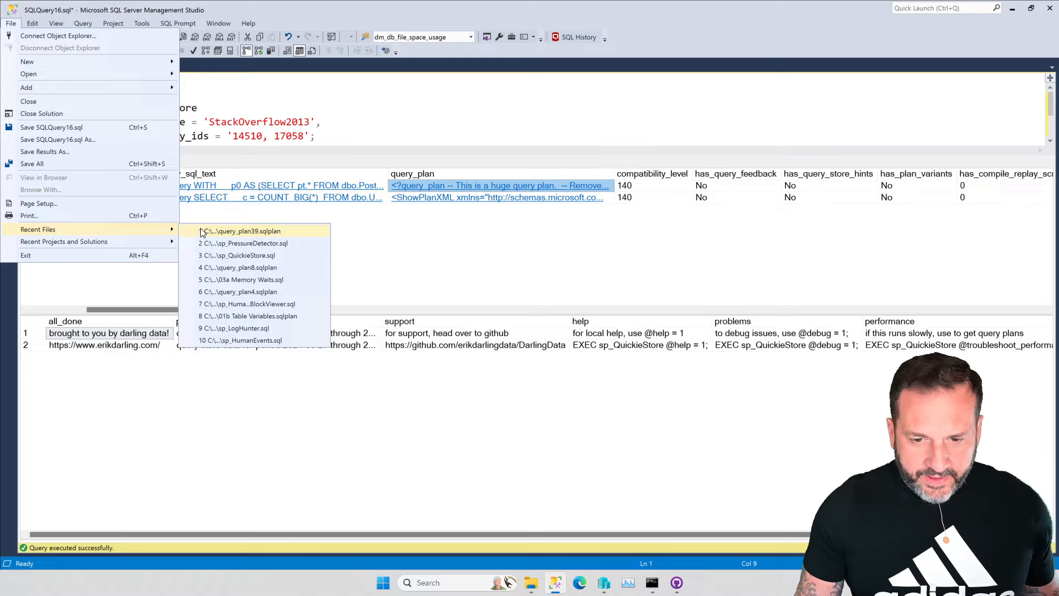
mouse_move(202, 233)
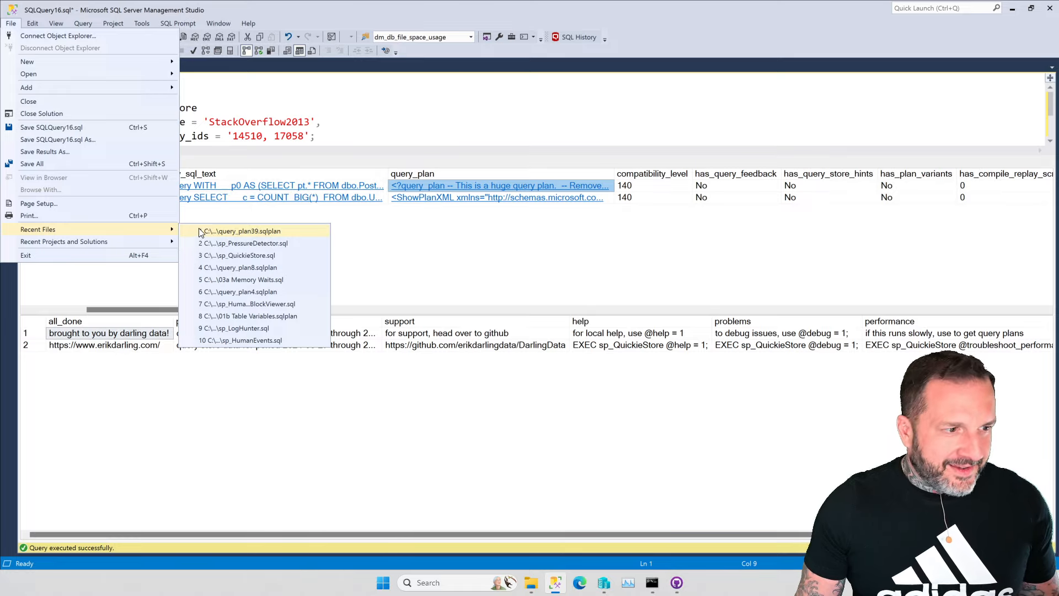
mouse_move(187, 241)
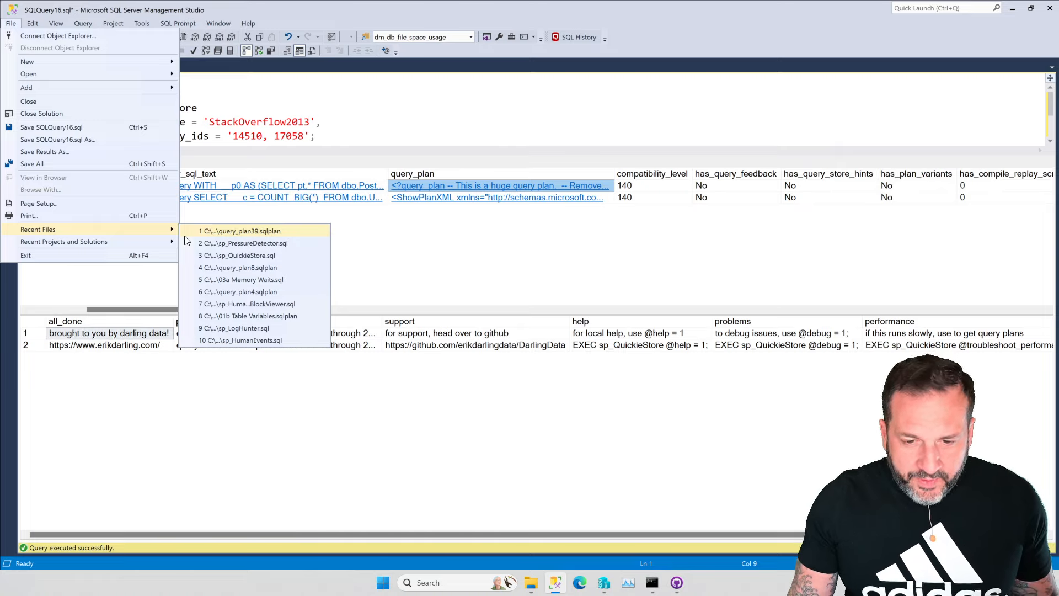
mouse_move(209, 234)
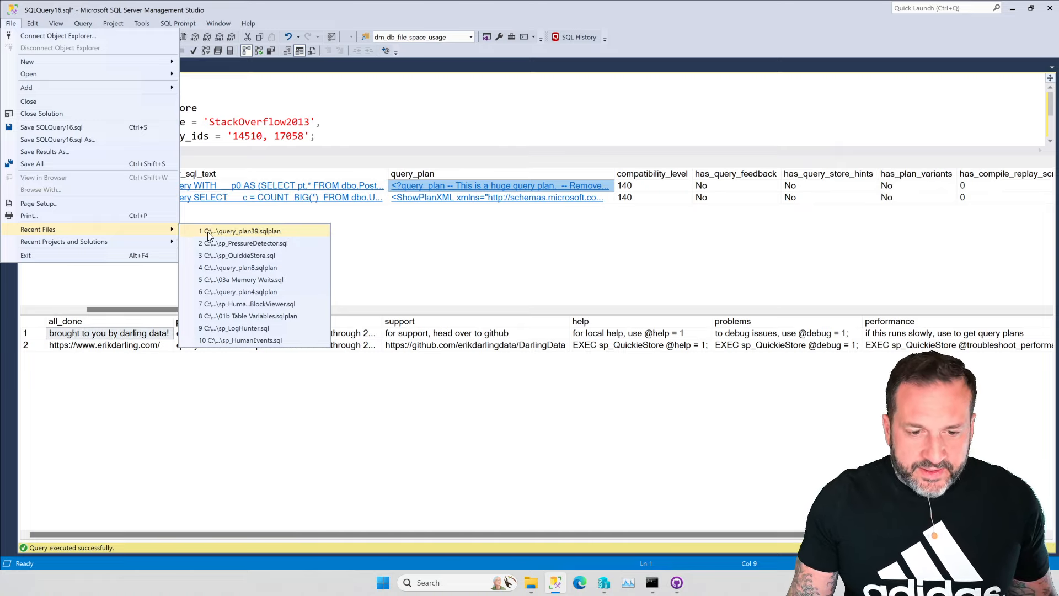
Reopen query_plan39.sqlplan from Recent Files as a graphical execution plan.
left_click(247, 231)
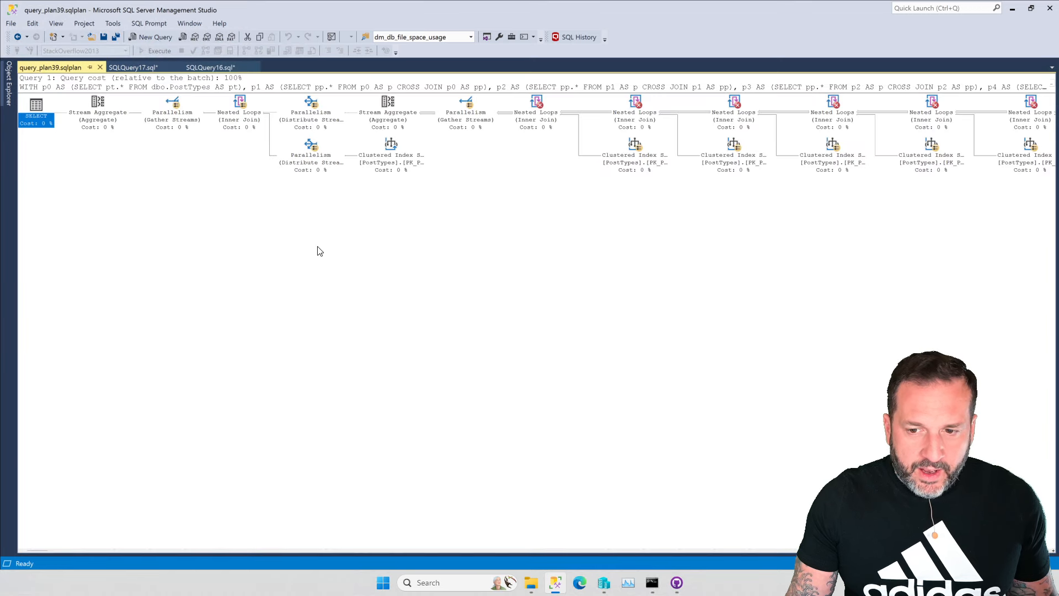
mouse_move(376, 244)
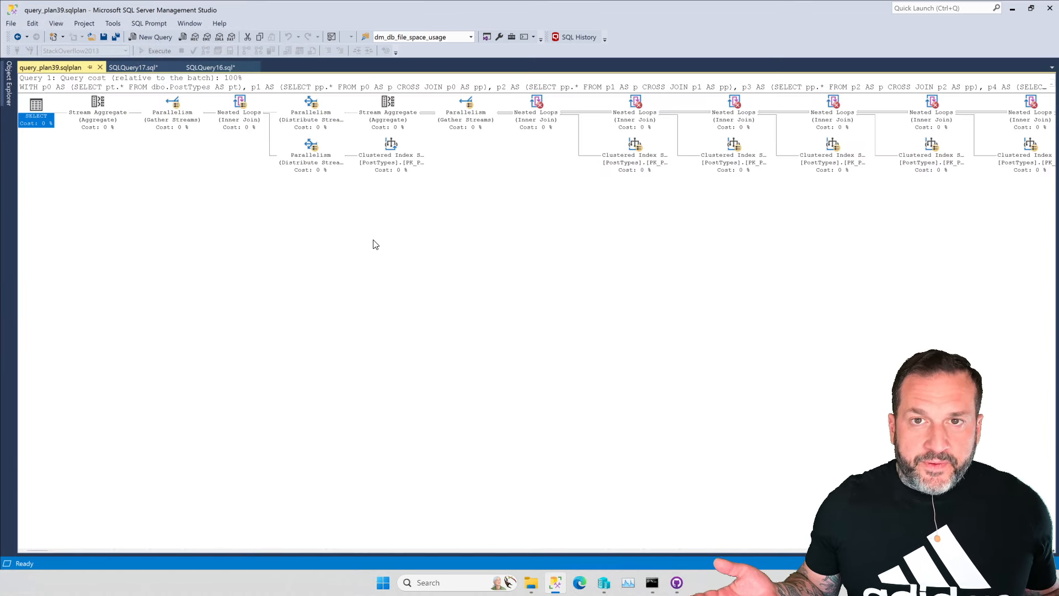
mouse_move(337, 348)
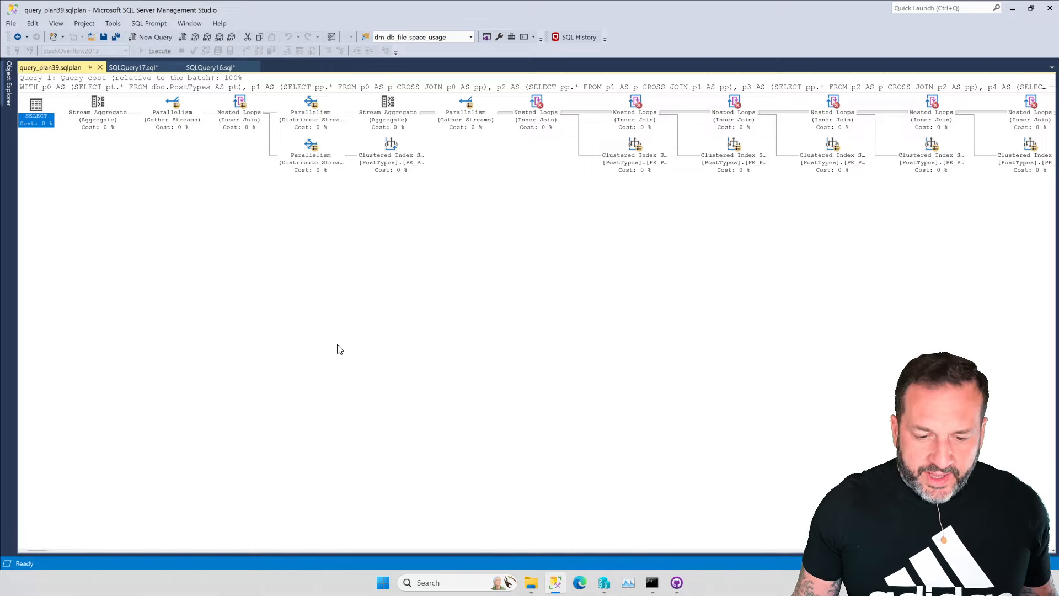
mouse_move(466, 352)
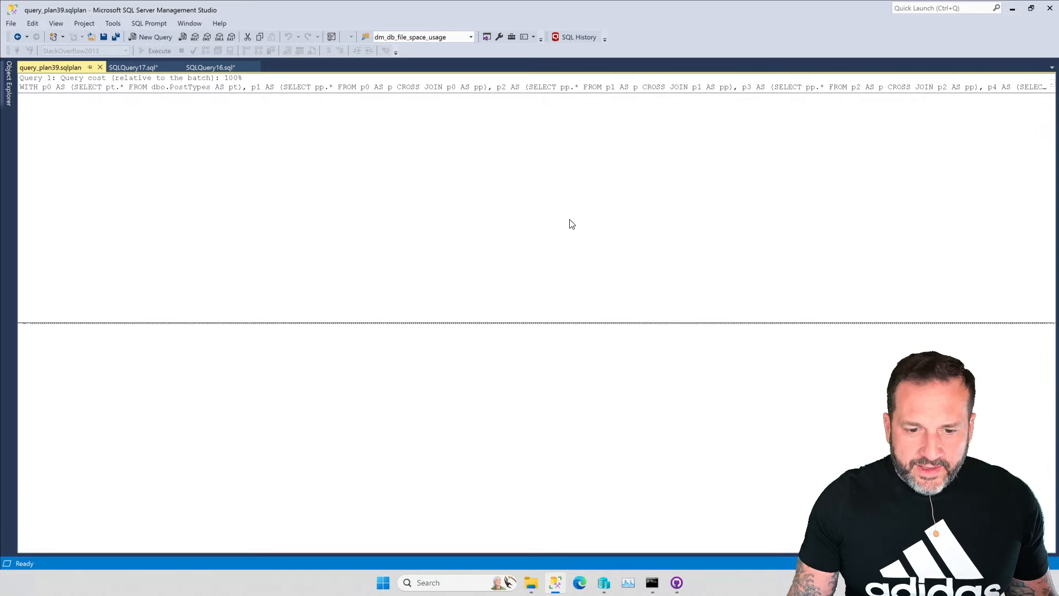
mouse_move(187, 388)
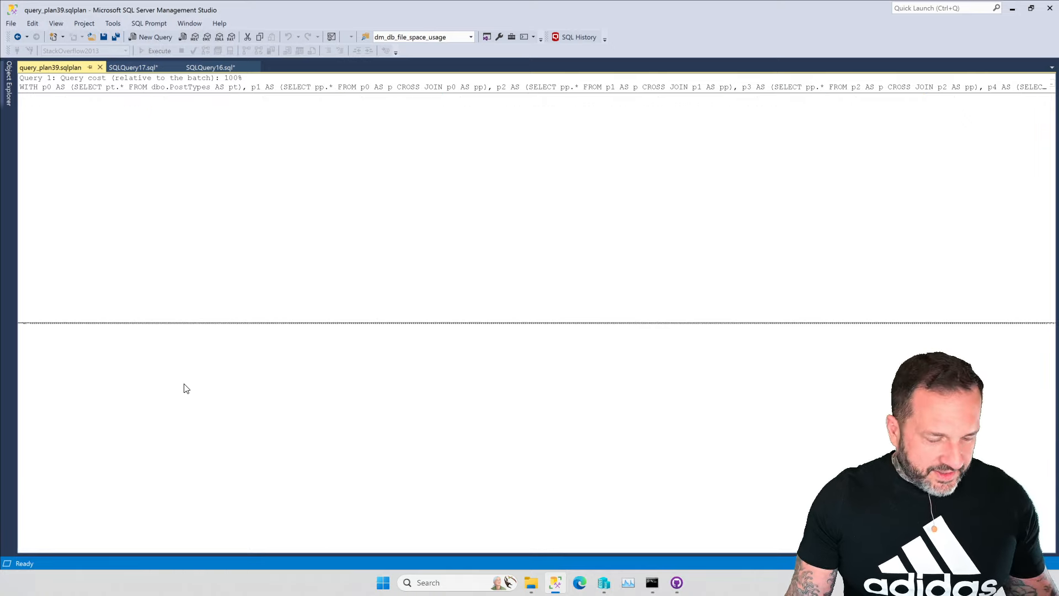
mouse_move(566, 282)
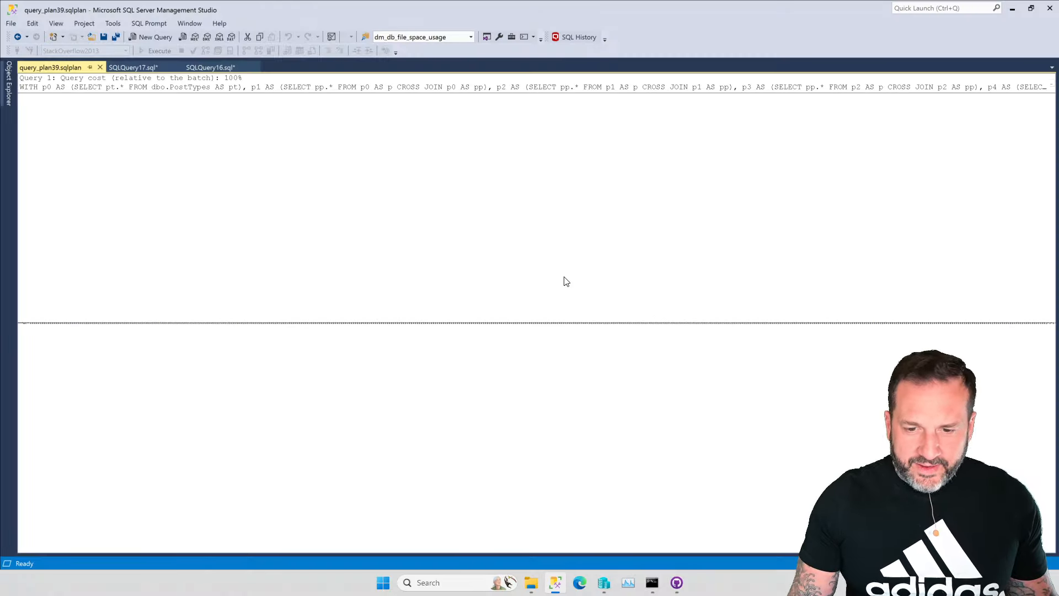